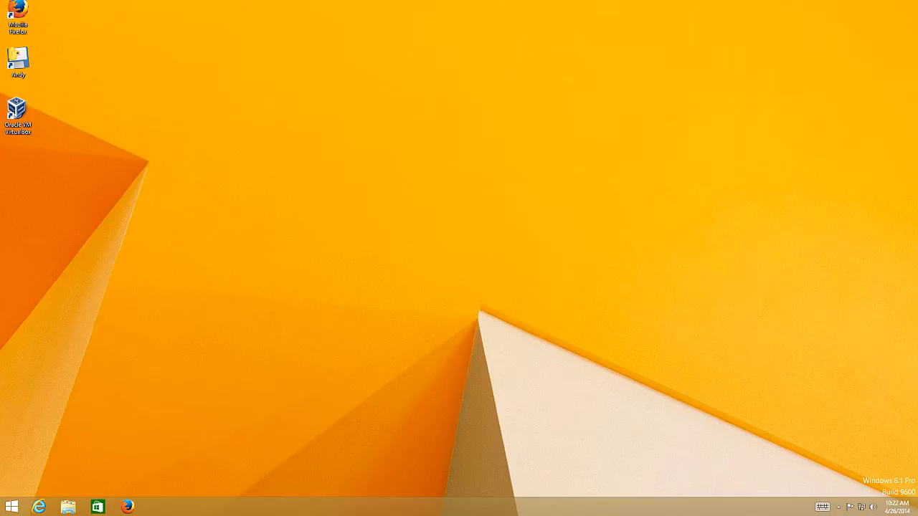
mouse_move(591, 289)
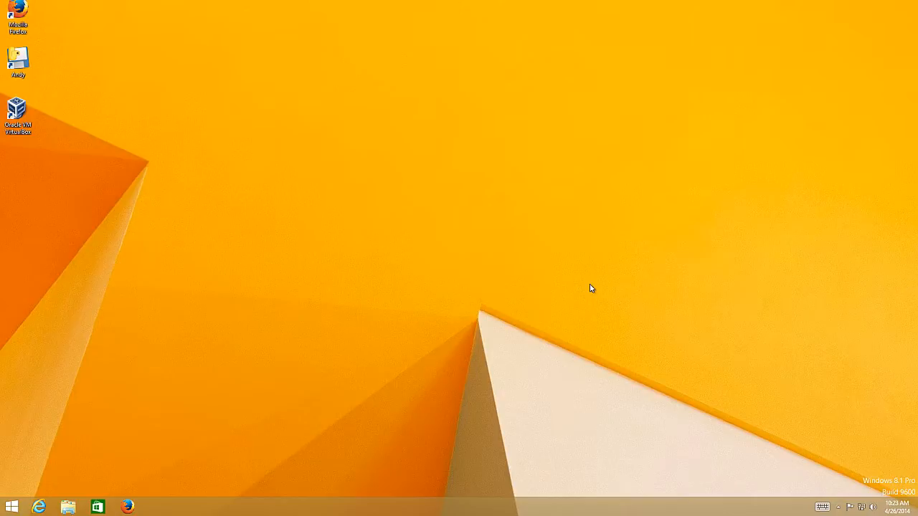
mouse_move(100, 438)
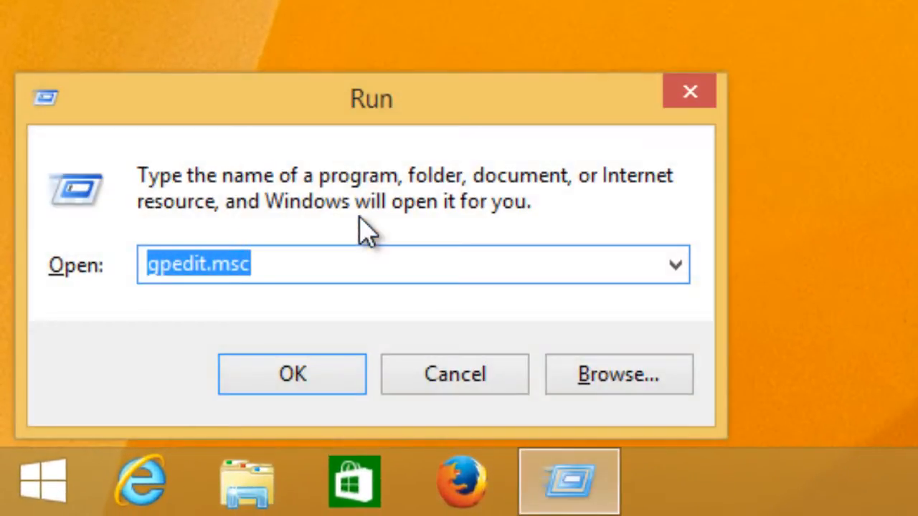
Launch gpedit.msc from the Run dialog.
text(gpedi)
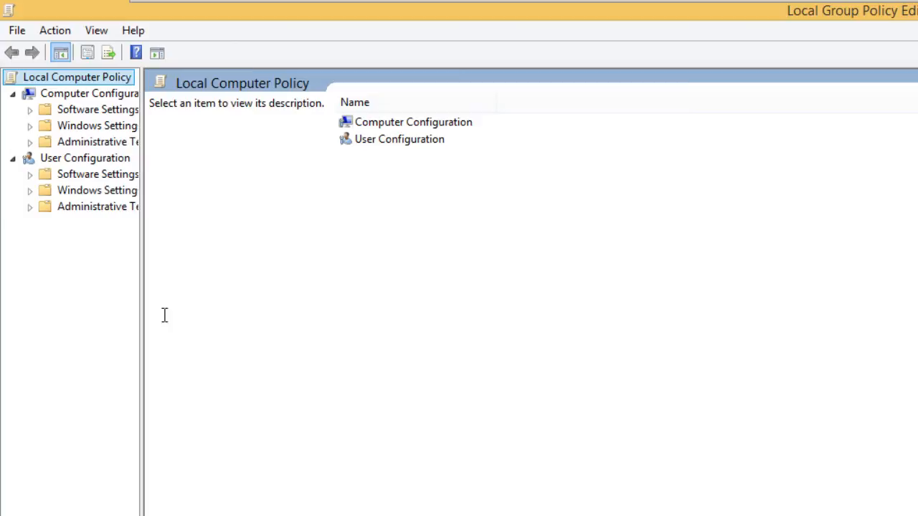
Browse User Configuration > Administrative Templates > Windows Components > Internet Explorer policies.
click(85, 158)
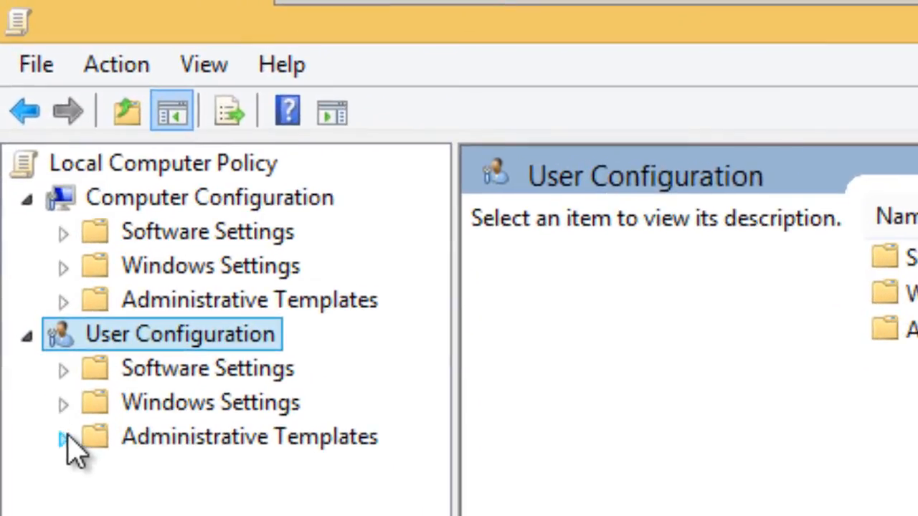
click(63, 449)
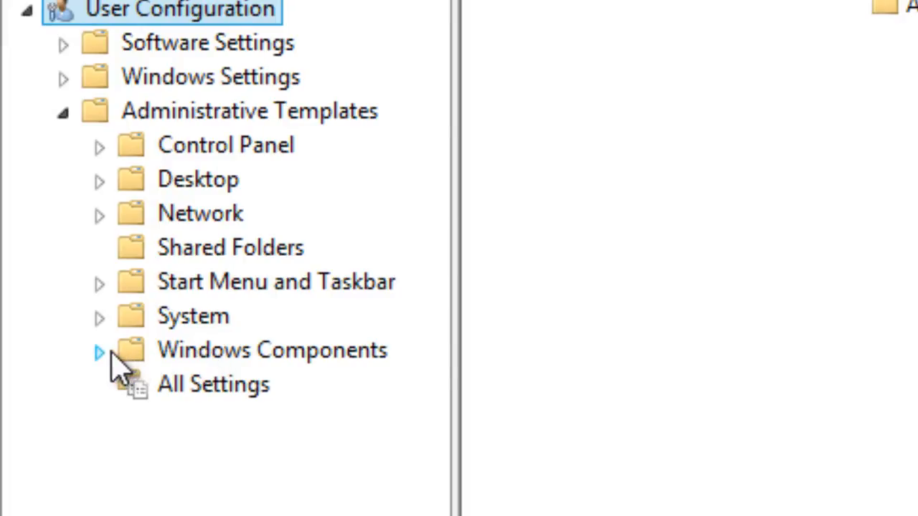
click(99, 351)
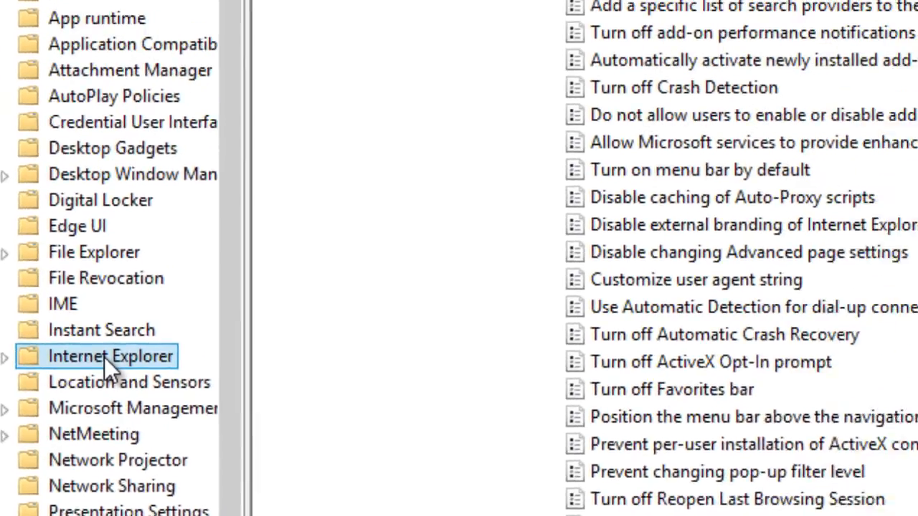
click(110, 355)
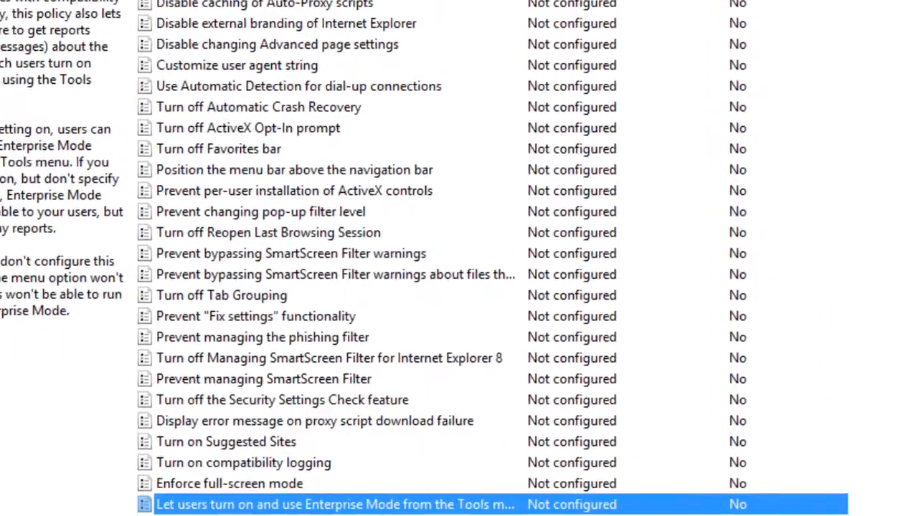
Enable the Enterprise Mode Tools menu policy with a hnews.org report location URL.
scroll(down, 3)
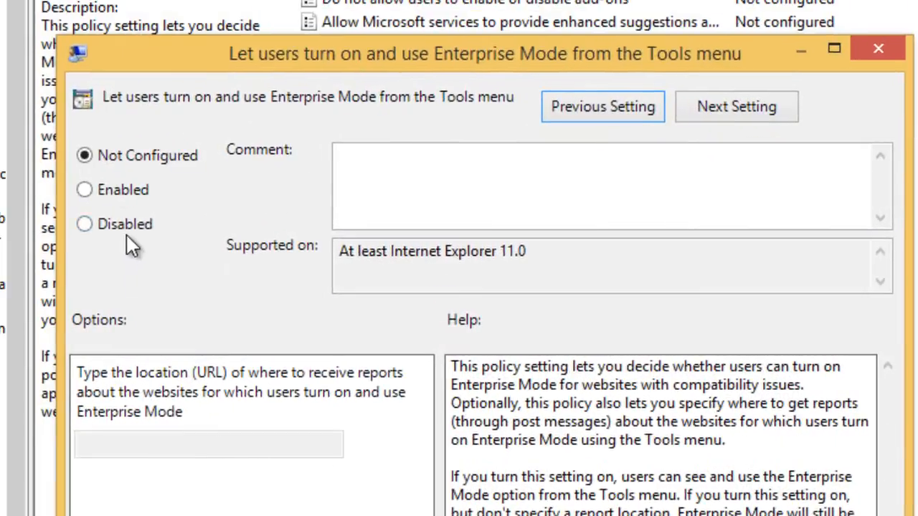
click(85, 190)
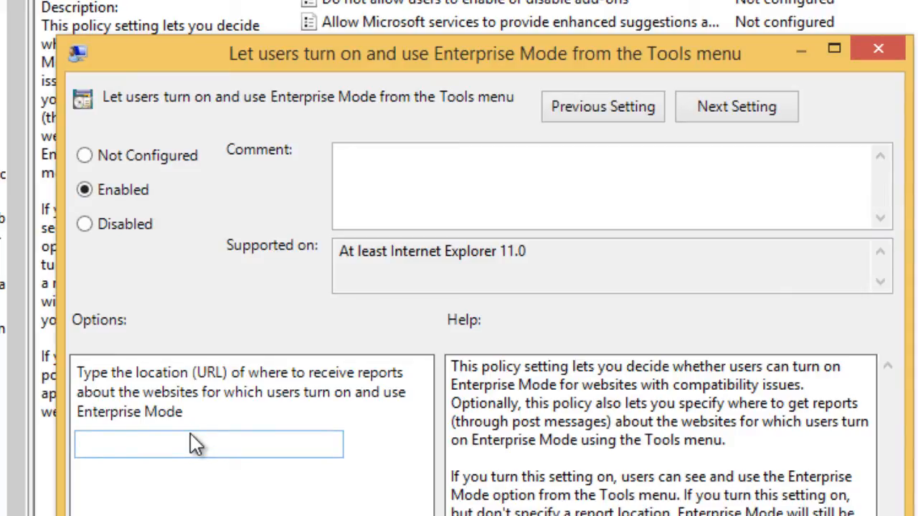
click(191, 447)
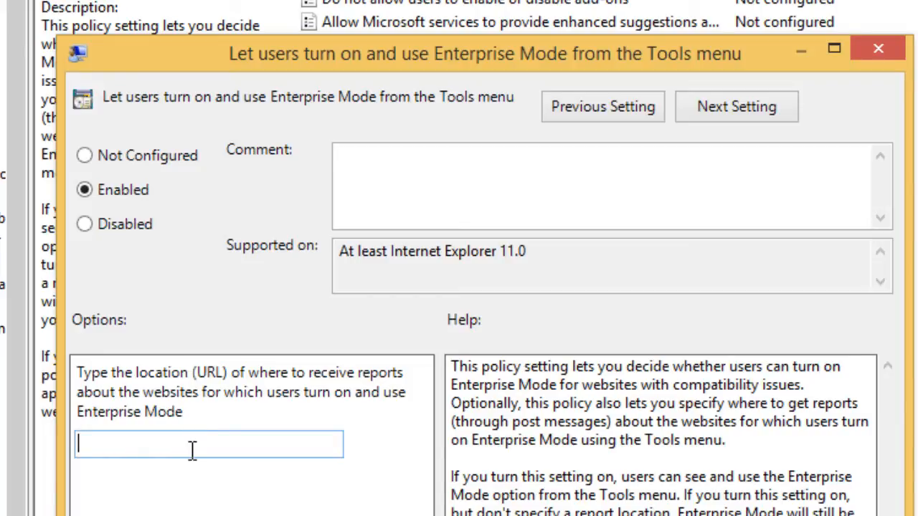
text(http://bjtec)
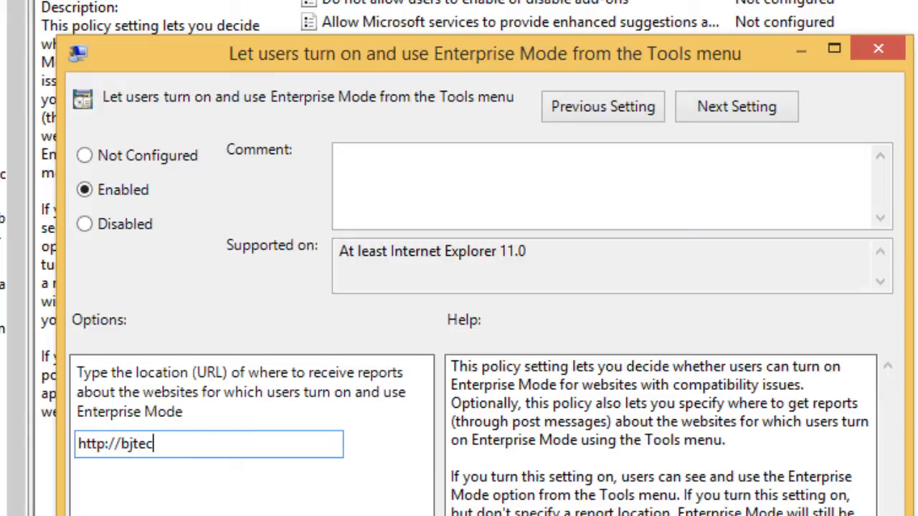
text(hnews.org)
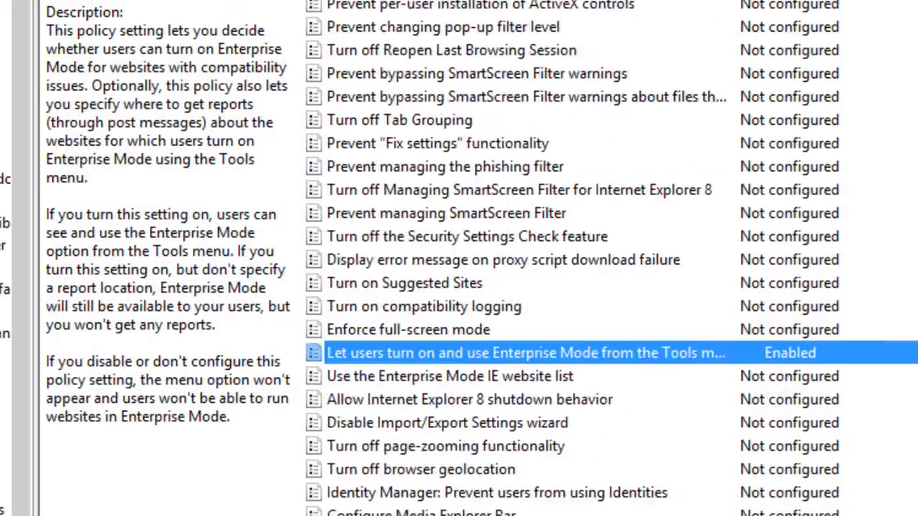
Open the 'Use the Enterprise Mode IE website list' policy and set it to Enabled.
scroll(down, 3)
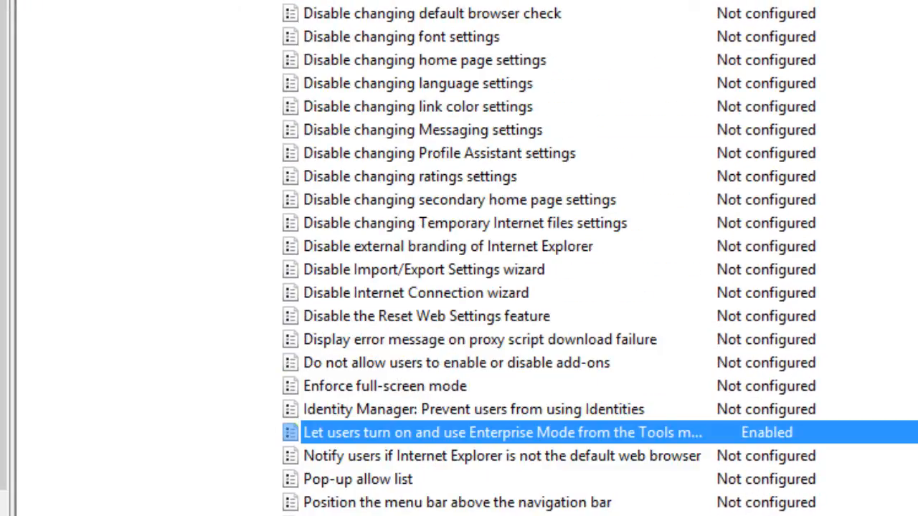
scroll(down, 3)
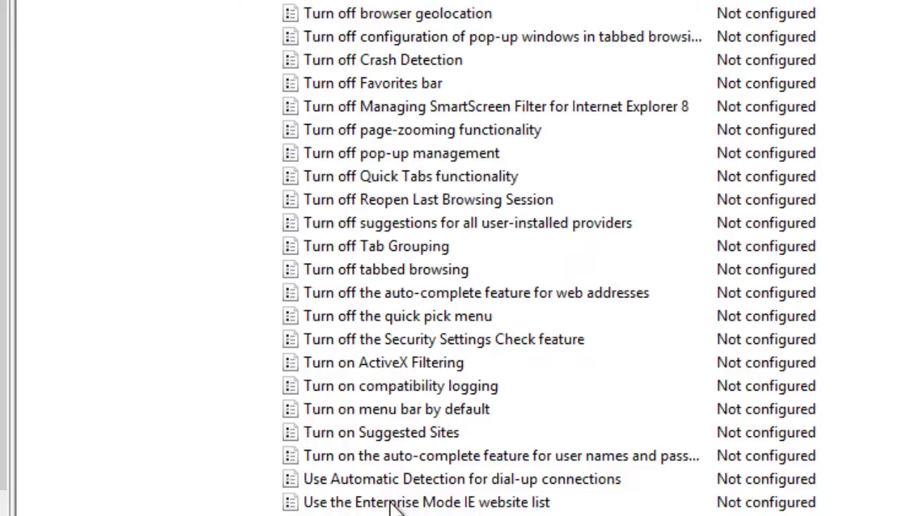
click(422, 502)
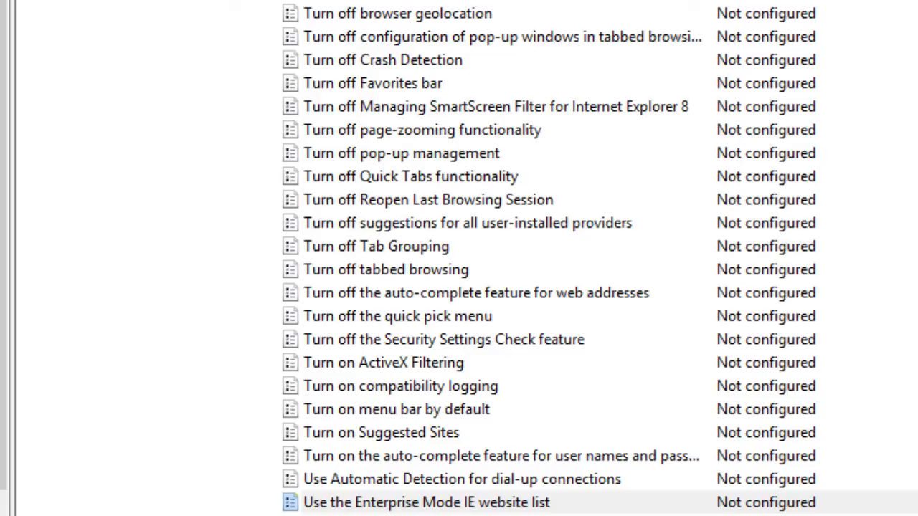
double_click(423, 502)
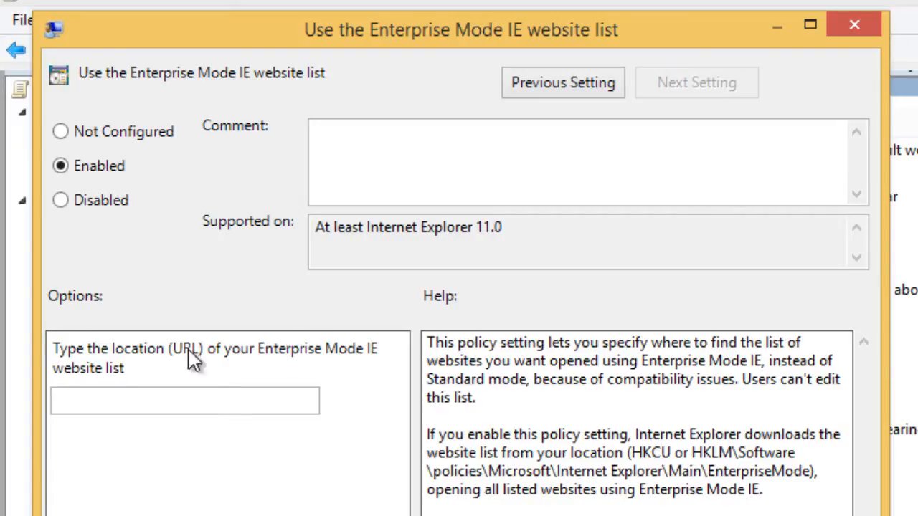
click(185, 400)
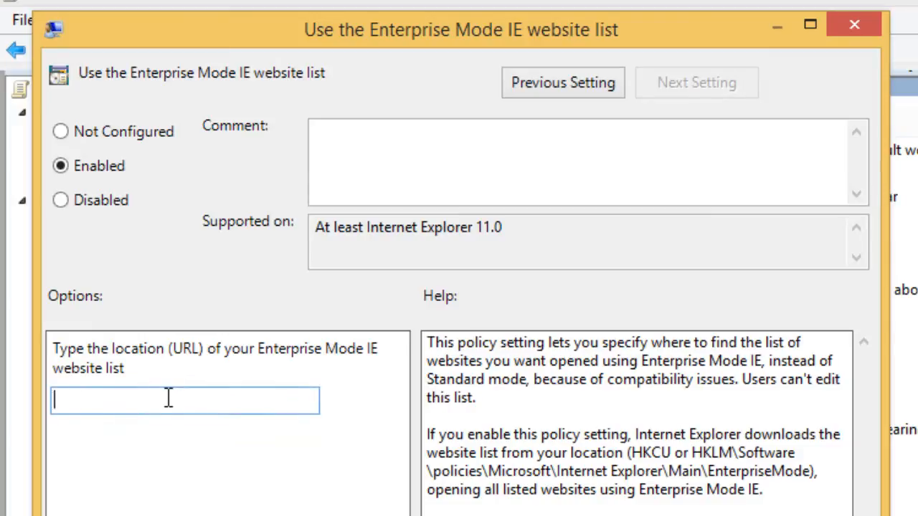
text(http://bjtechnews.org)
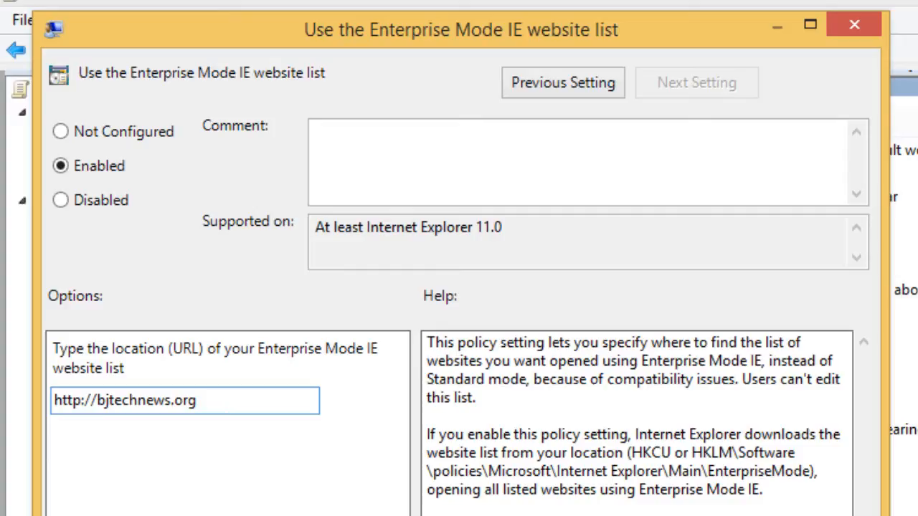
click(841, 24)
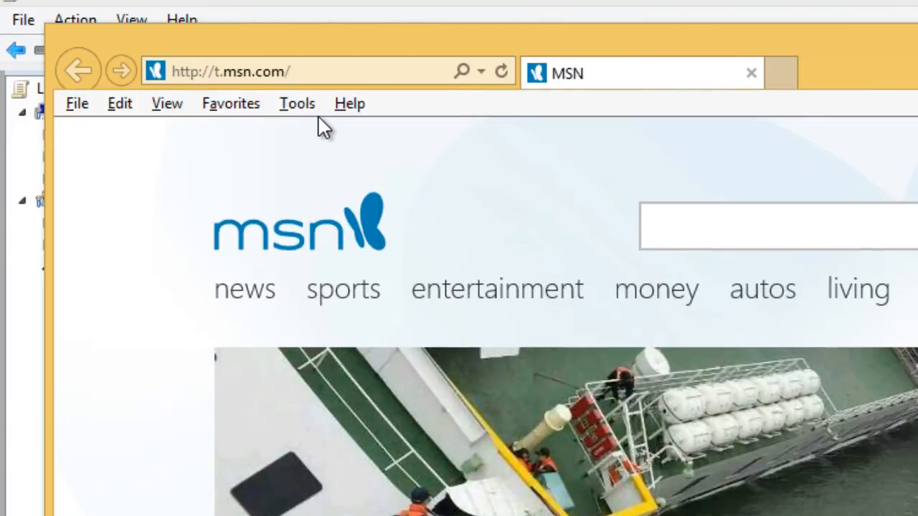
Turn on Enterprise Mode from the Tools menu on the MSN page.
click(297, 103)
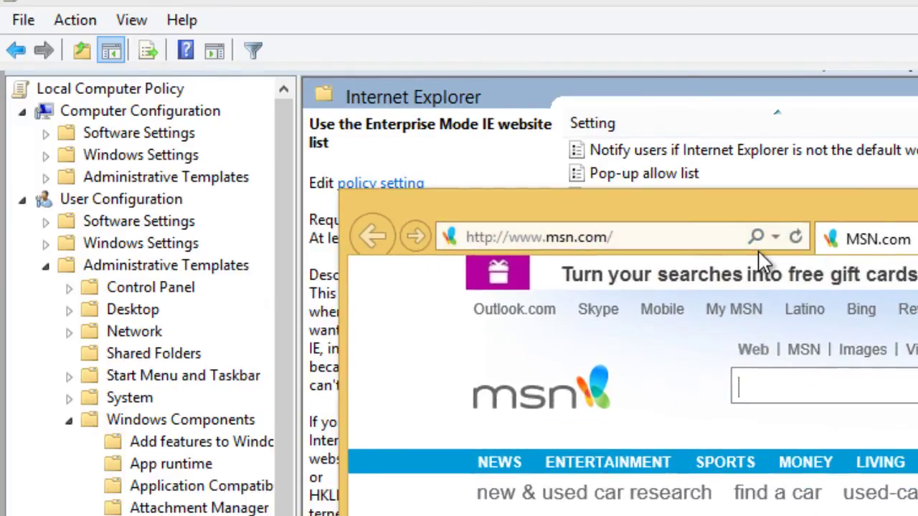
click(591, 268)
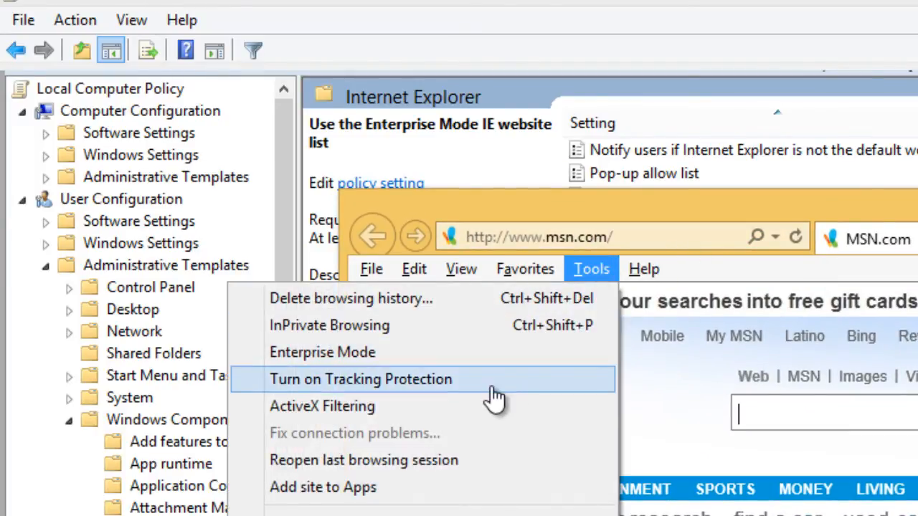
click(361, 379)
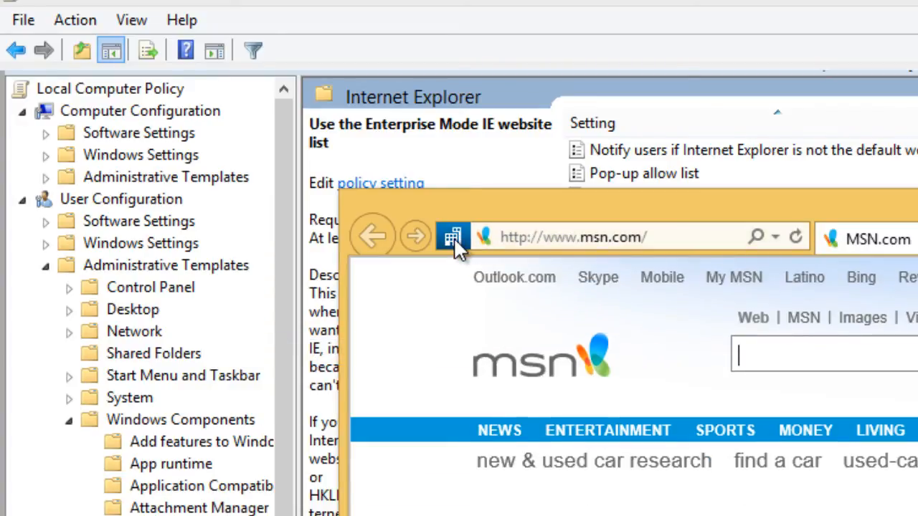
Show the 'Enterprise Mode is On' status notice for the MSN page.
click(452, 237)
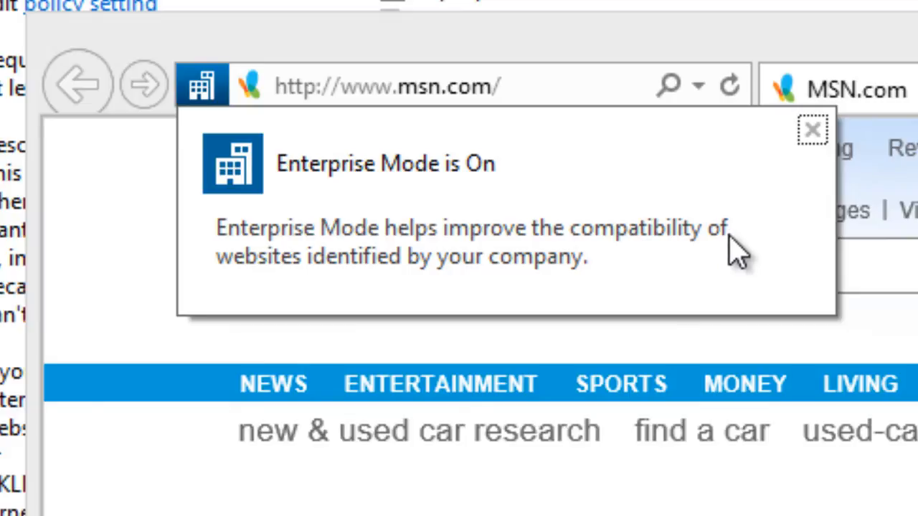
mouse_move(387, 302)
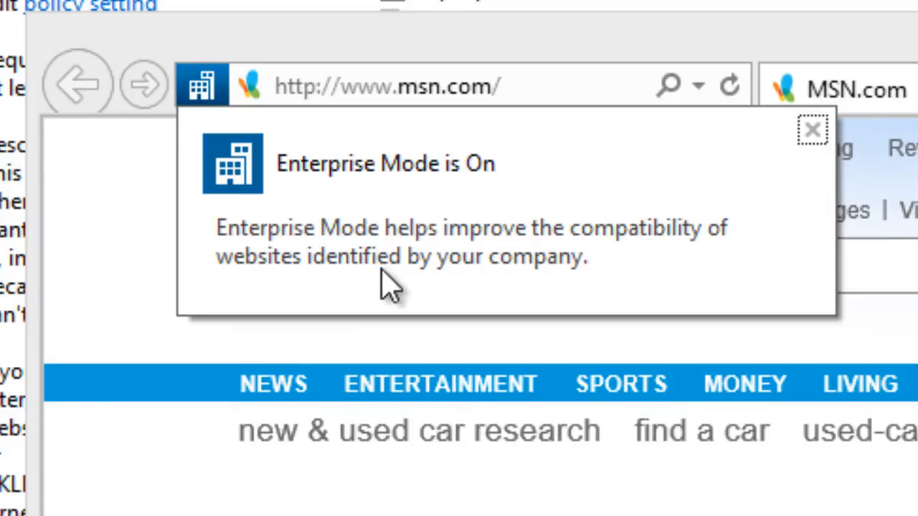
mouse_move(523, 215)
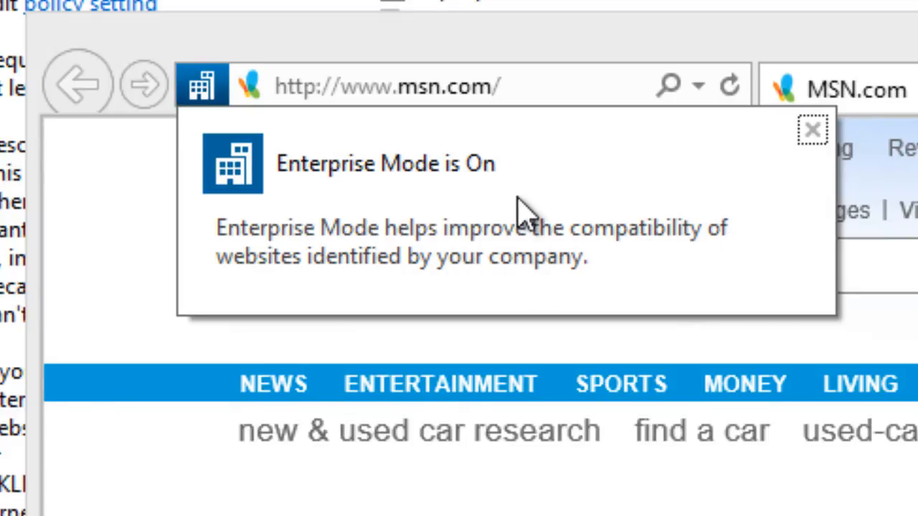